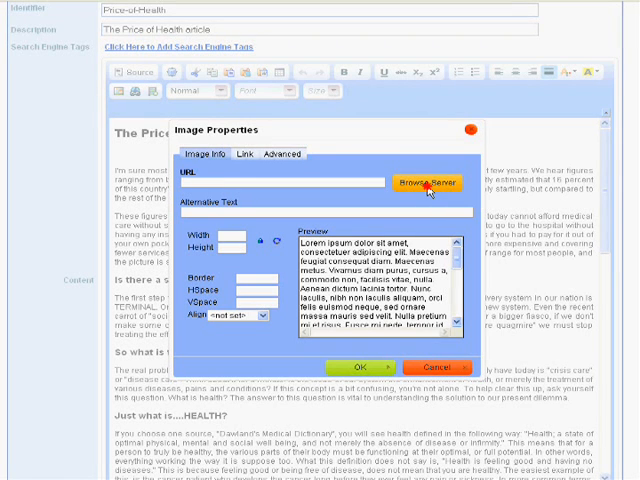
# Step: Choose the Dr-Braile-crop portrait from the server's Uploads folder as the article's top image
pyautogui.click(425, 183)
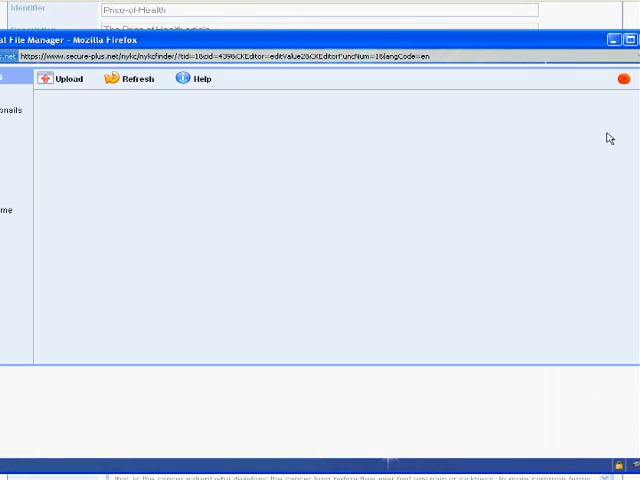
pyautogui.click(135, 79)
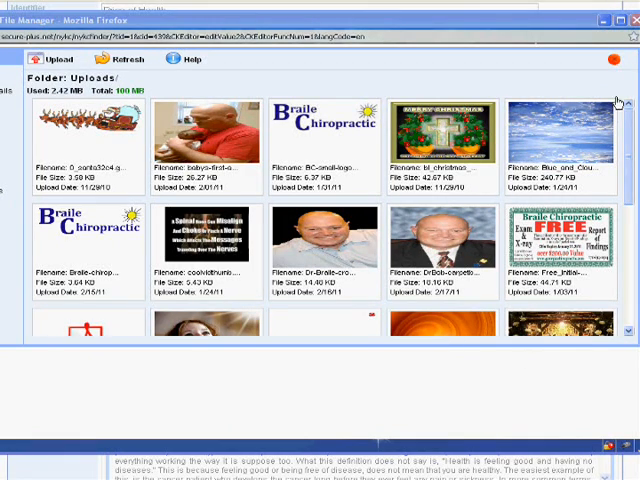
pyautogui.scroll(-3)
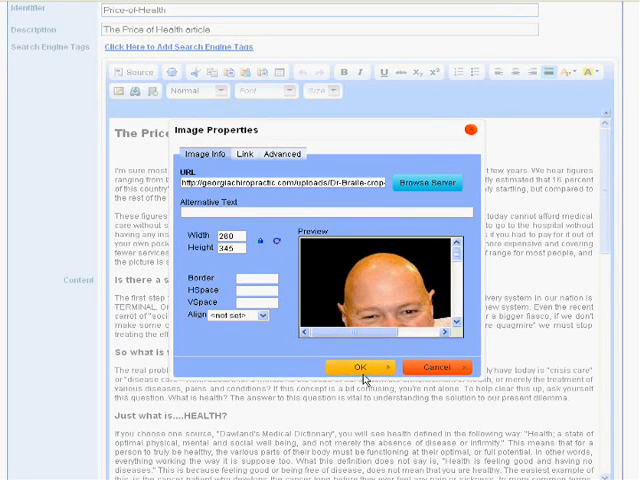
pyautogui.moveTo(365, 375)
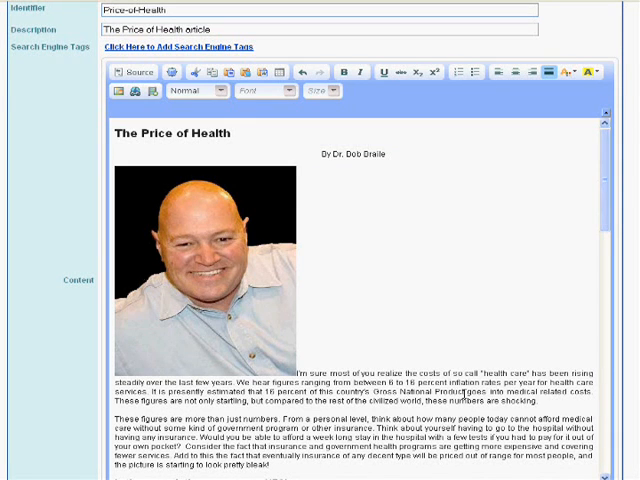
pyautogui.moveTo(405, 312)
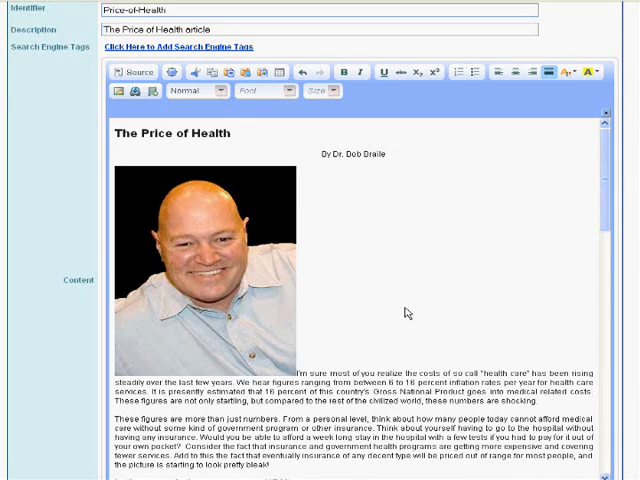
pyautogui.moveTo(186, 257)
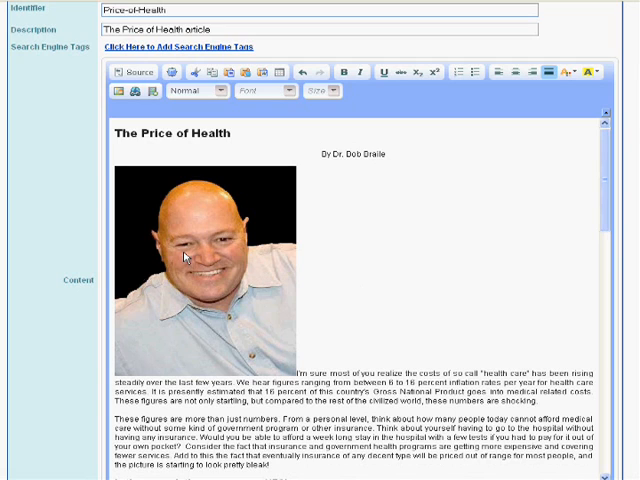
# Step: Set the Dr. Braile portrait's alignment to Right in Image Properties
pyautogui.rightClick(185, 258)
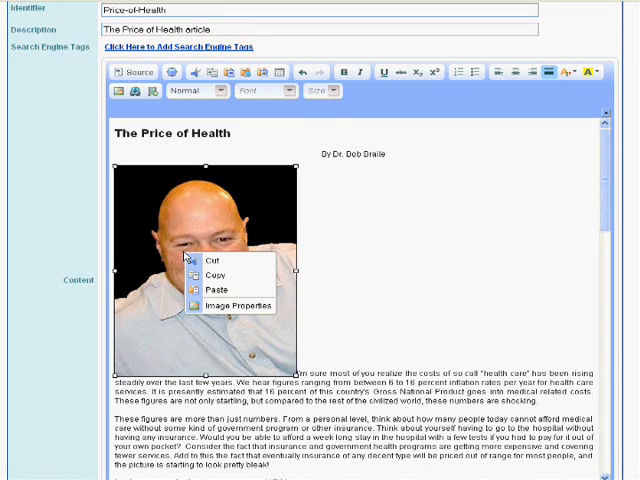
pyautogui.moveTo(234, 305)
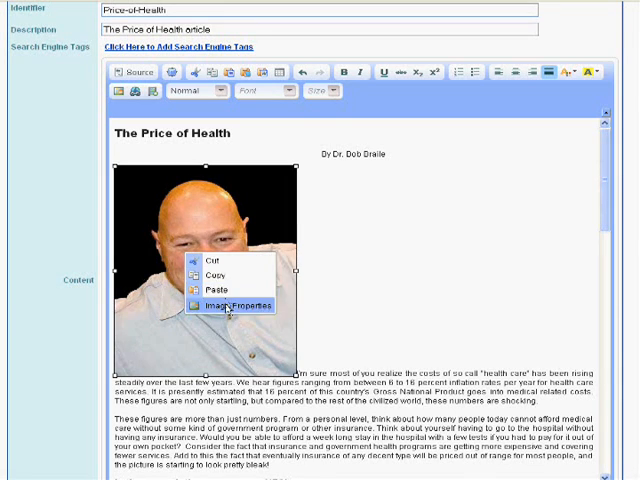
pyautogui.click(238, 305)
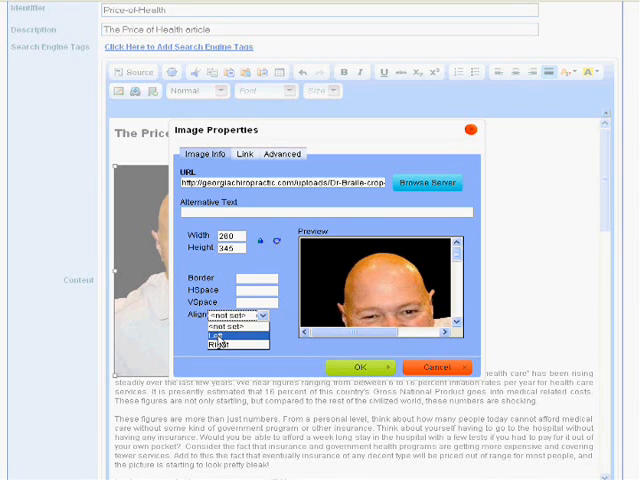
pyautogui.click(222, 315)
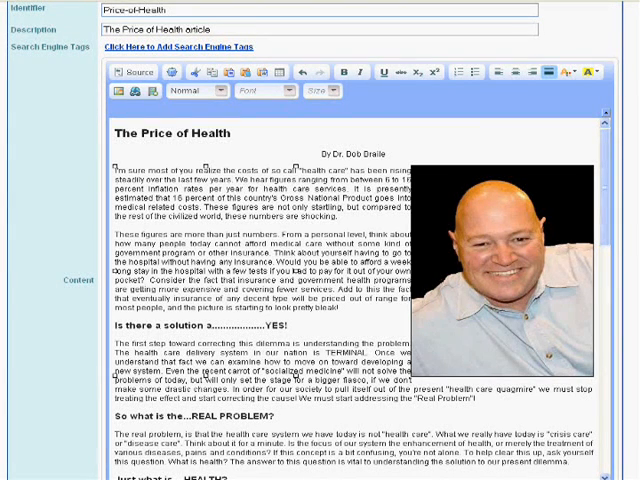
pyautogui.moveTo(424, 183)
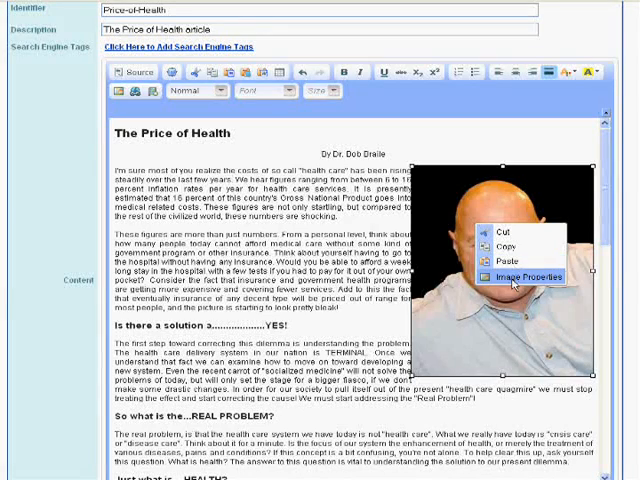
# Step: Give the Dr. Braile portrait HSpace and VSpace of 6 pixels
pyautogui.click(512, 277)
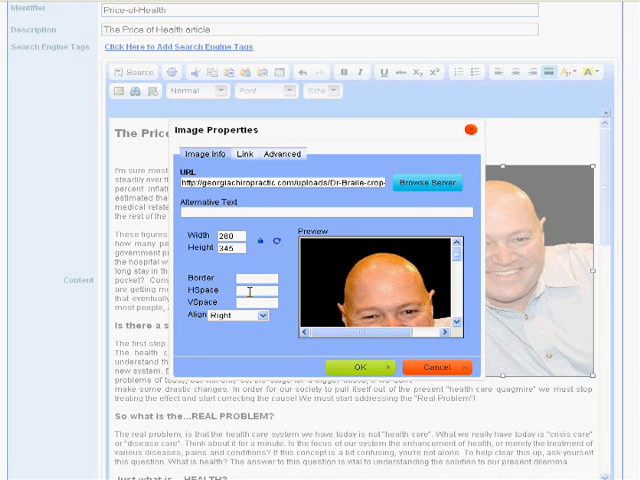
pyautogui.write('6')
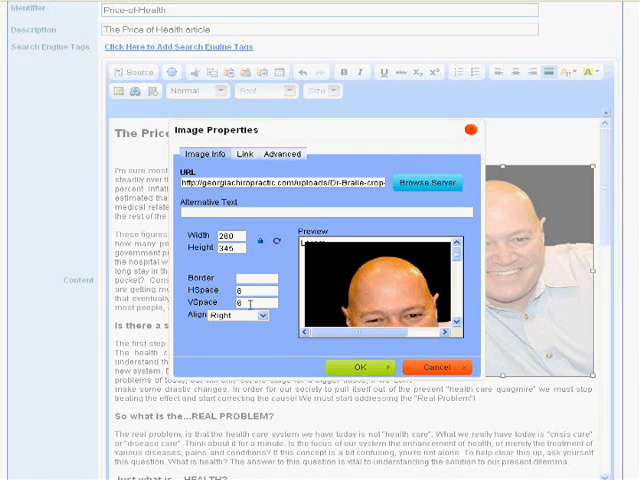
pyautogui.click(360, 367)
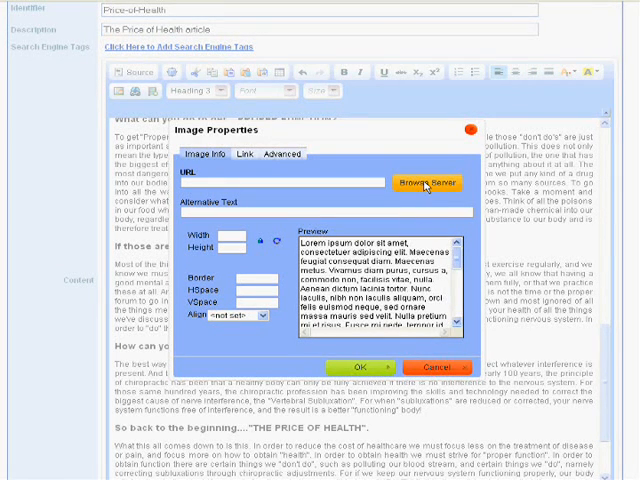
# Step: Open Browse Server from the new image's properties to reach the uploads library
pyautogui.click(426, 184)
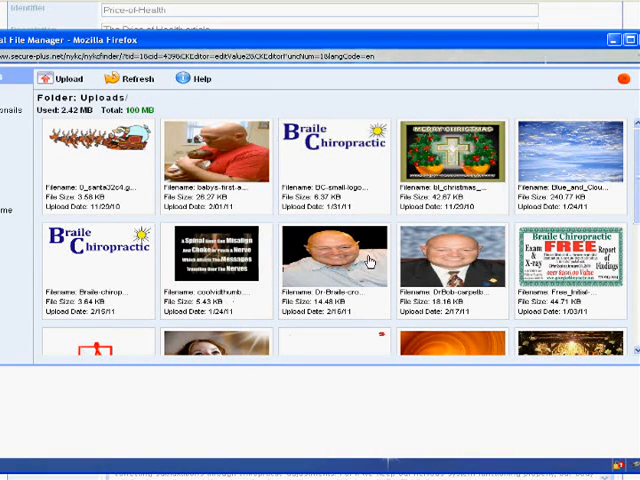
pyautogui.moveTo(474, 257)
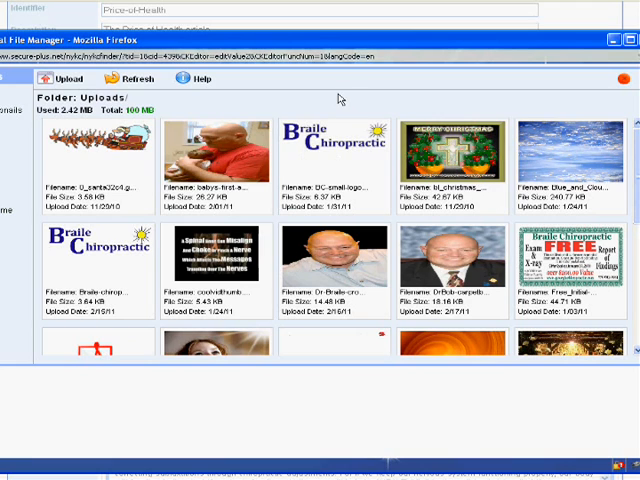
pyautogui.moveTo(124, 157)
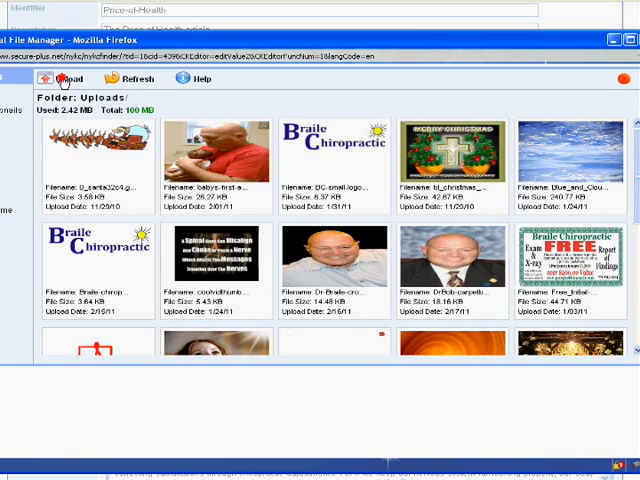
# Step: Show the Upload New File panel in the File Manager
pyautogui.click(64, 79)
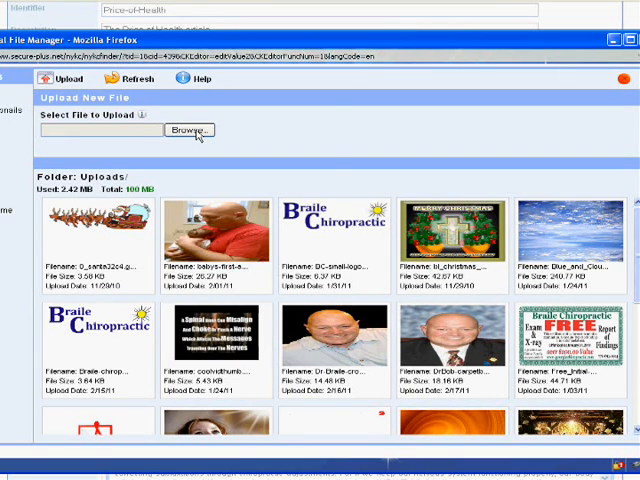
# Step: Upload Subluxation-Power-Off-Less.jpg from the computer into the uploads folder
pyautogui.click(188, 130)
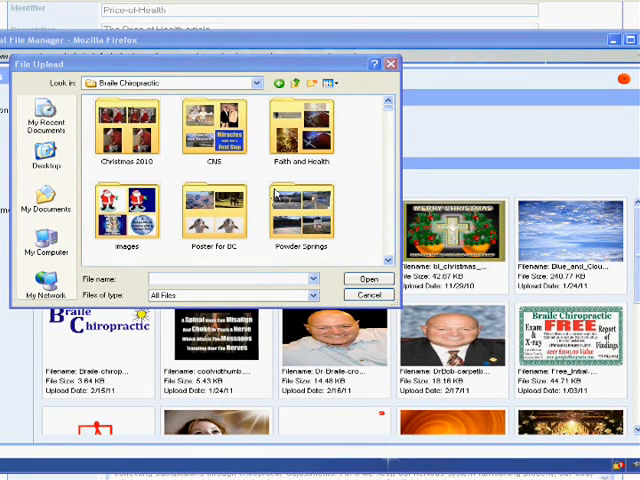
pyautogui.moveTo(390, 113)
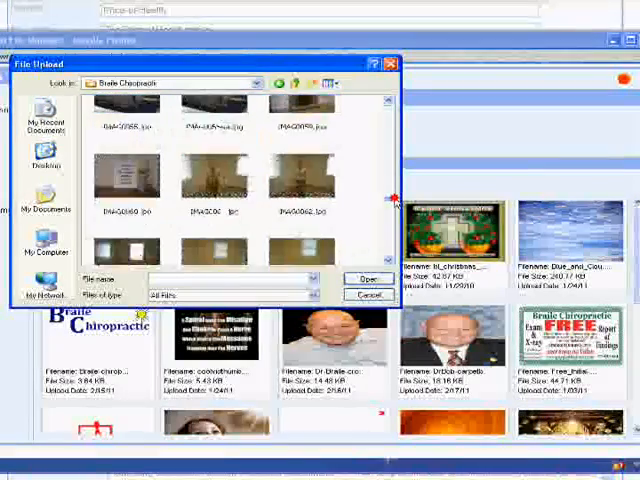
pyautogui.scroll(-3)
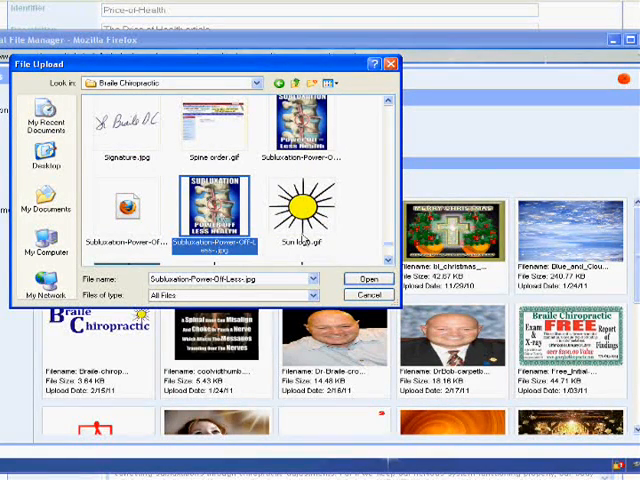
pyautogui.click(363, 278)
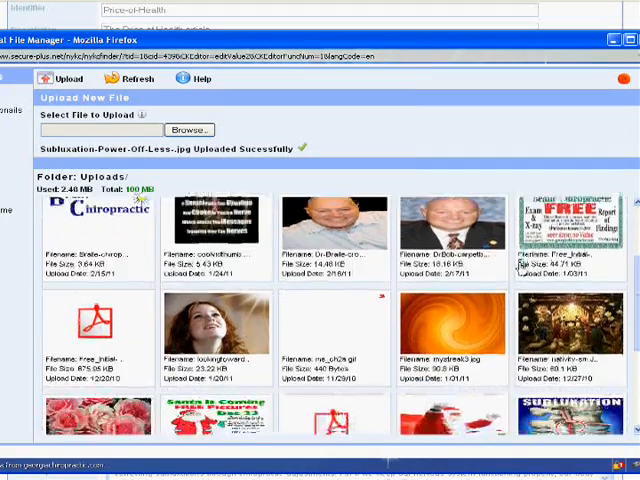
# Step: Insert the Subluxation image beside the "don't dos" section, aligned Right
pyautogui.scroll(-3)
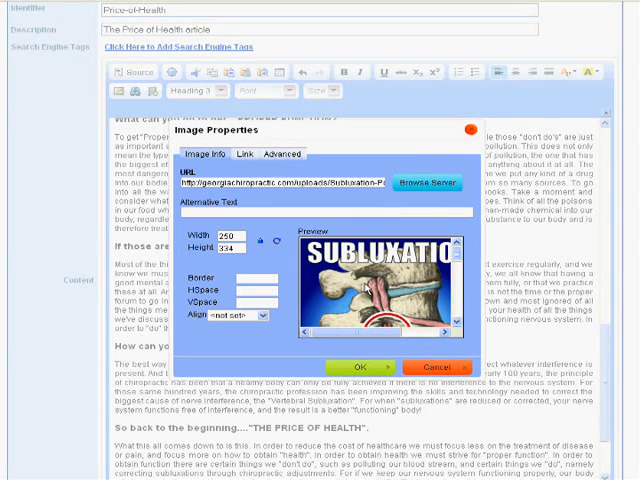
pyautogui.click(233, 315)
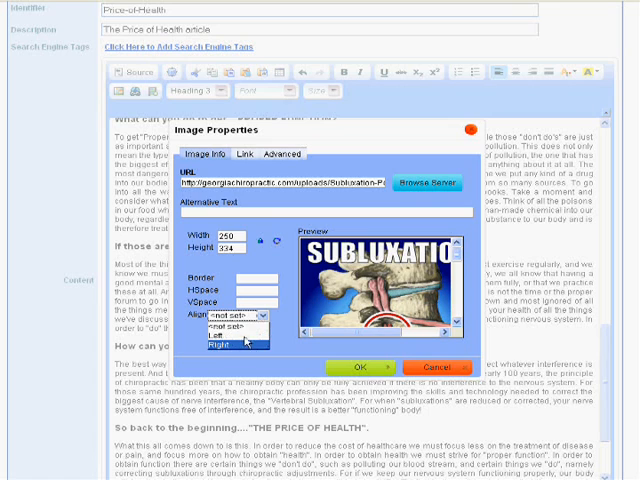
pyautogui.click(216, 345)
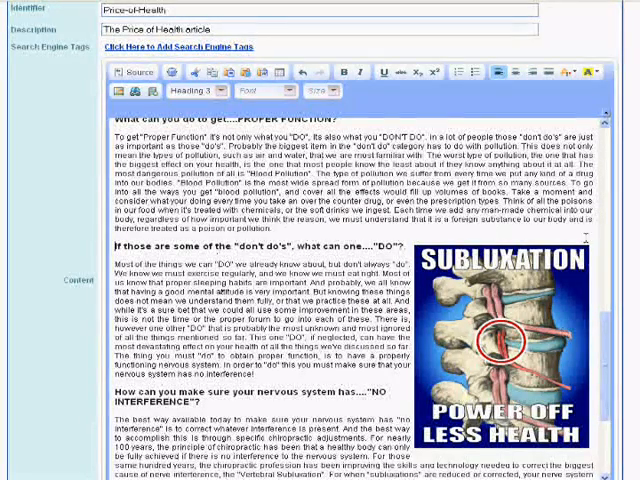
# Step: Apply and confirm the article changes, then view The Price of Health page live
pyautogui.scroll(-3)
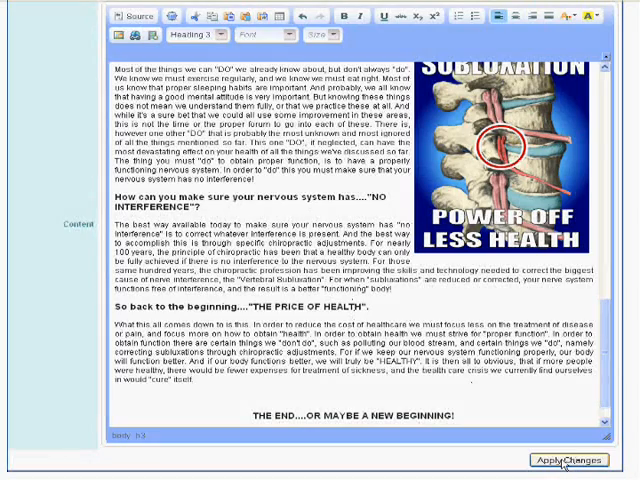
pyautogui.click(570, 461)
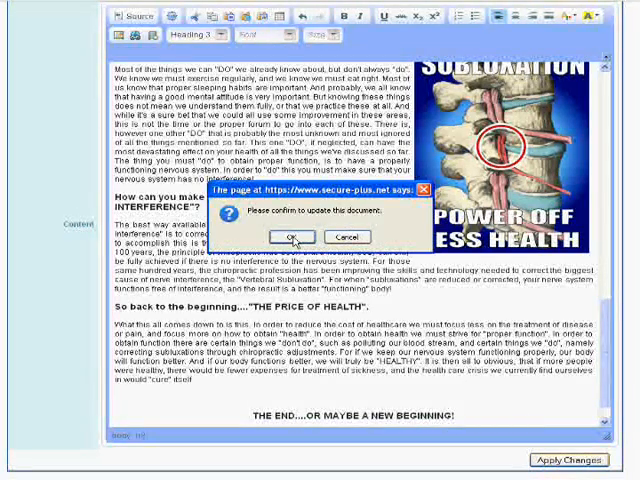
pyautogui.click(290, 235)
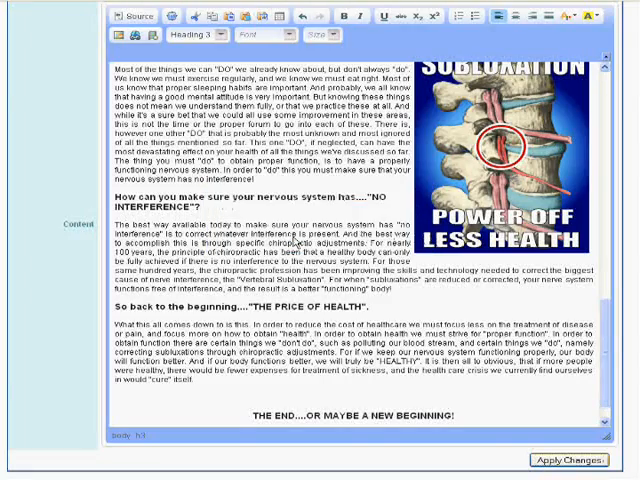
pyautogui.click(575, 460)
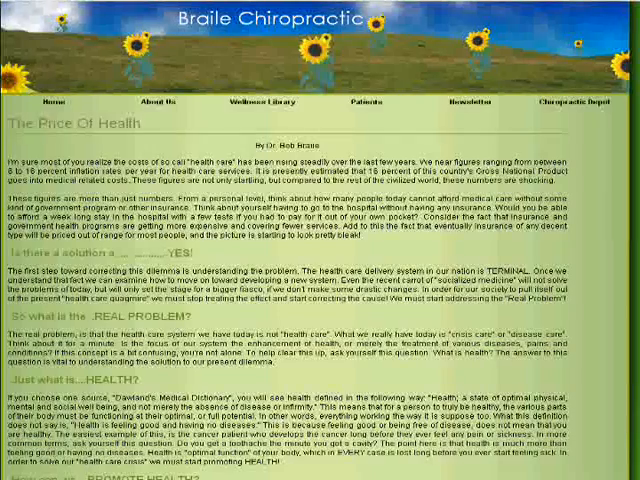